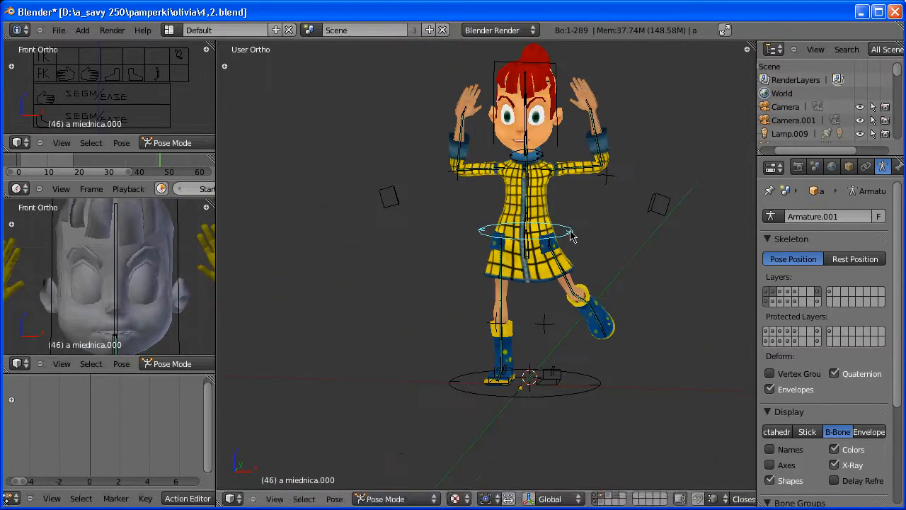
- Rotate the lifted leg's foot and toe bones so the polka-dot boot tilts to a new angle
click(117, 64)
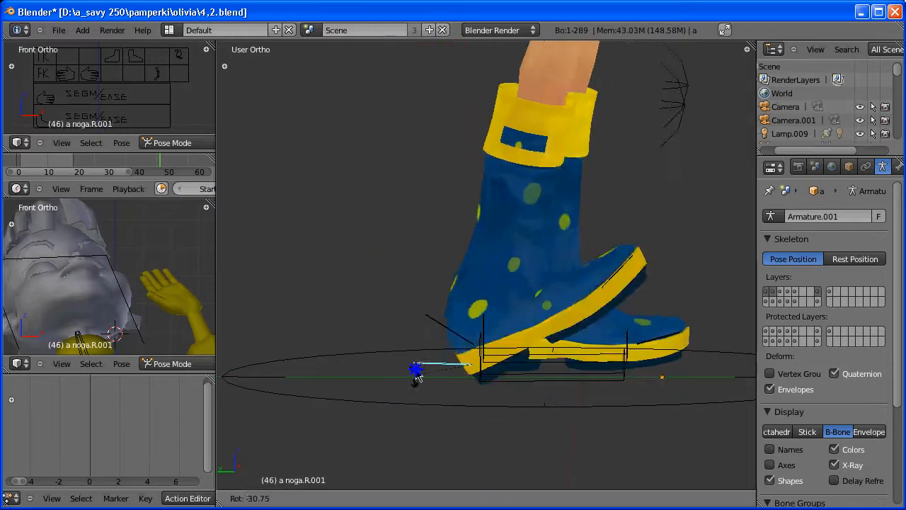
drag(489, 284, 488, 389)
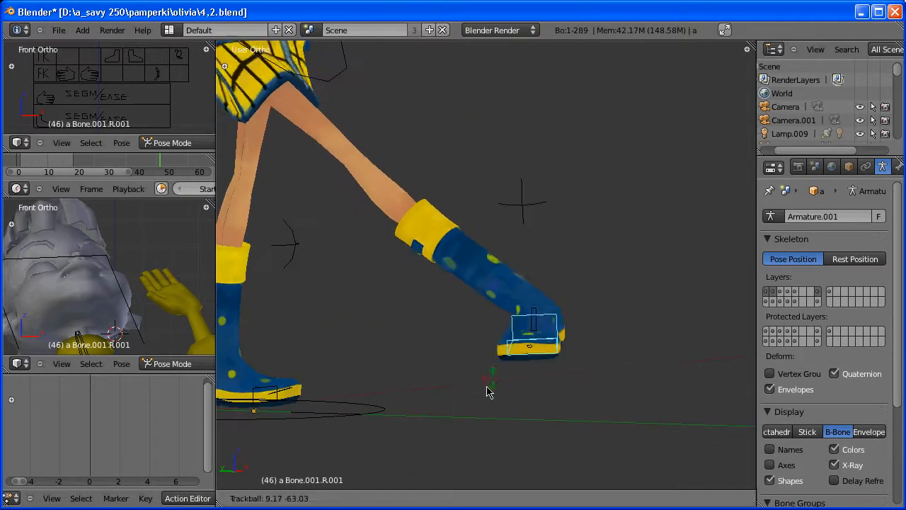